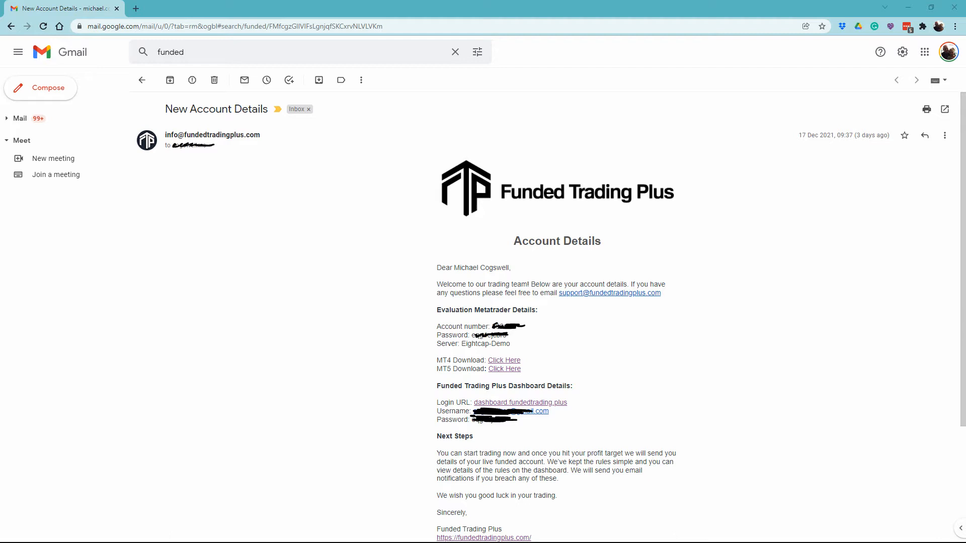
mouse_move(503, 369)
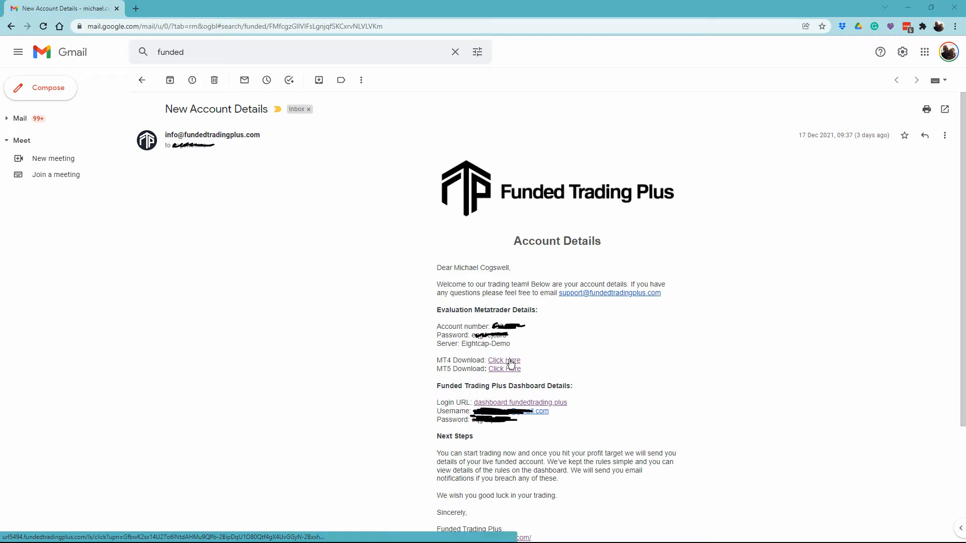
Step: Follow the 'Click Here' MT4 Download link in the New Account Details email
click(504, 360)
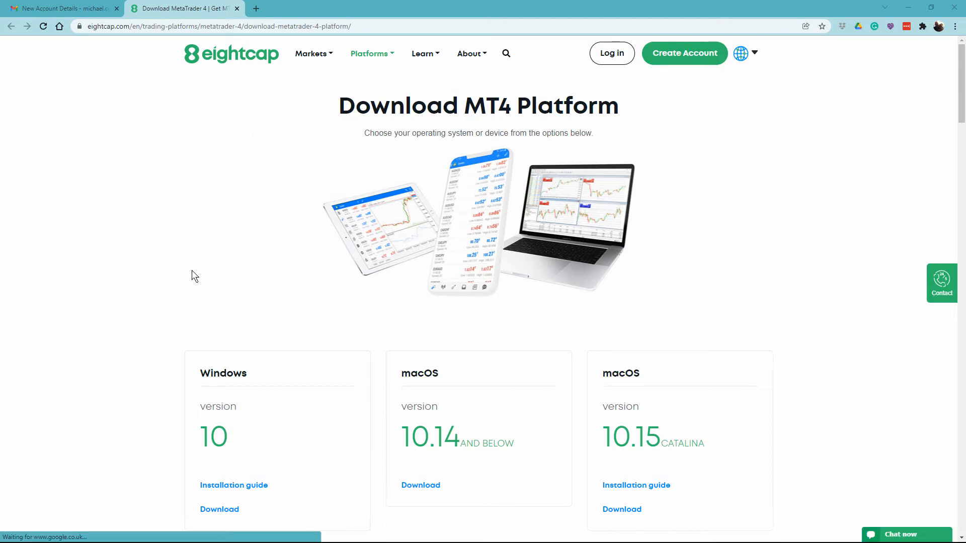
Step: Download the Windows installer eightcapltd4setup.exe and run it from the download bar
scroll(down, 3)
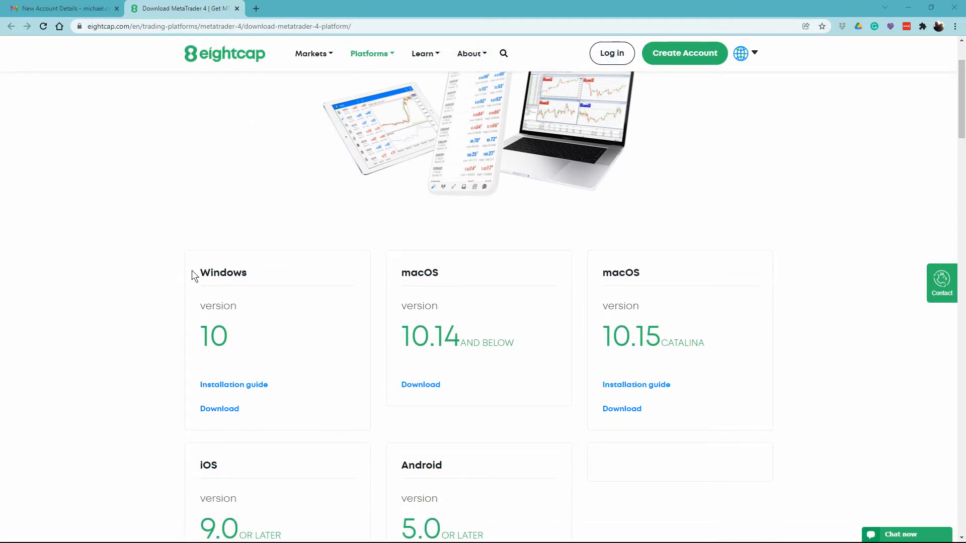
mouse_move(174, 310)
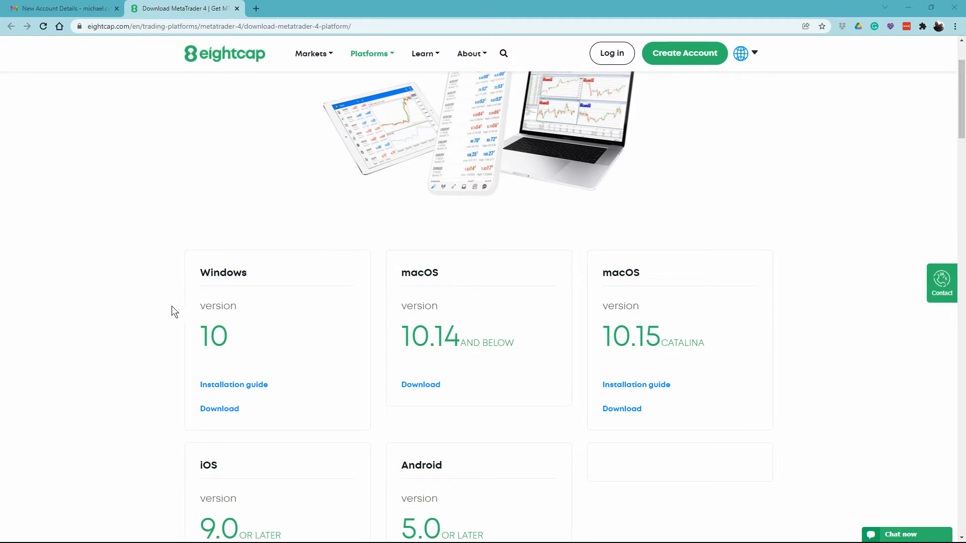
mouse_move(219, 408)
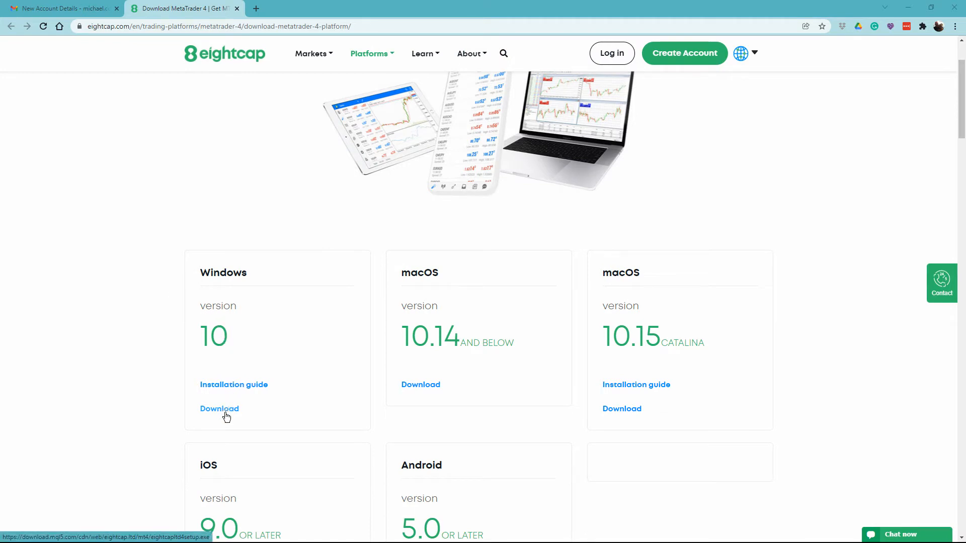
click(219, 408)
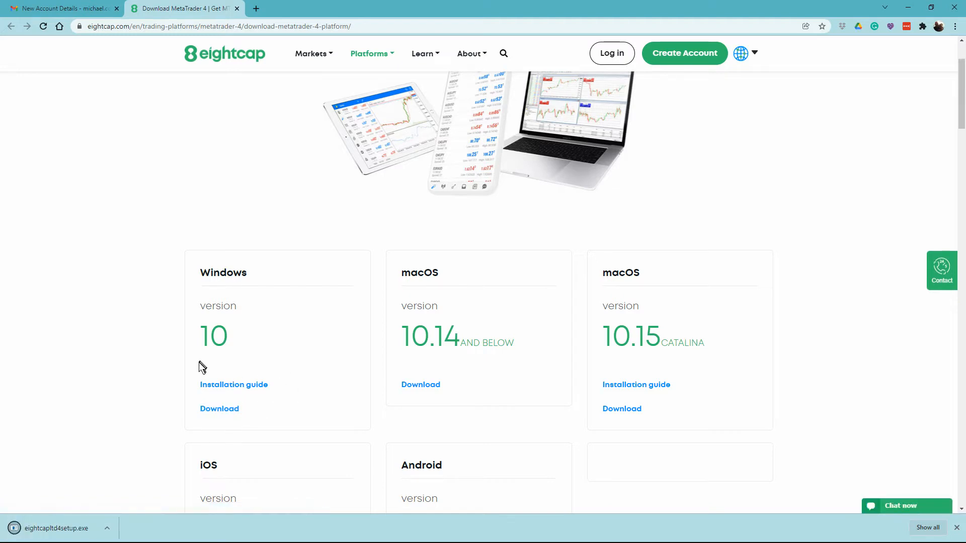
mouse_move(194, 395)
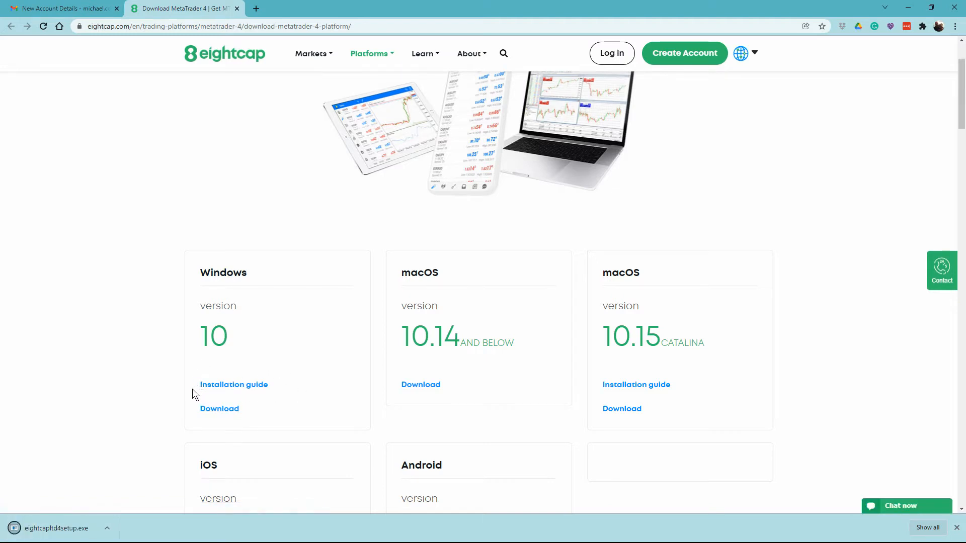
mouse_move(165, 398)
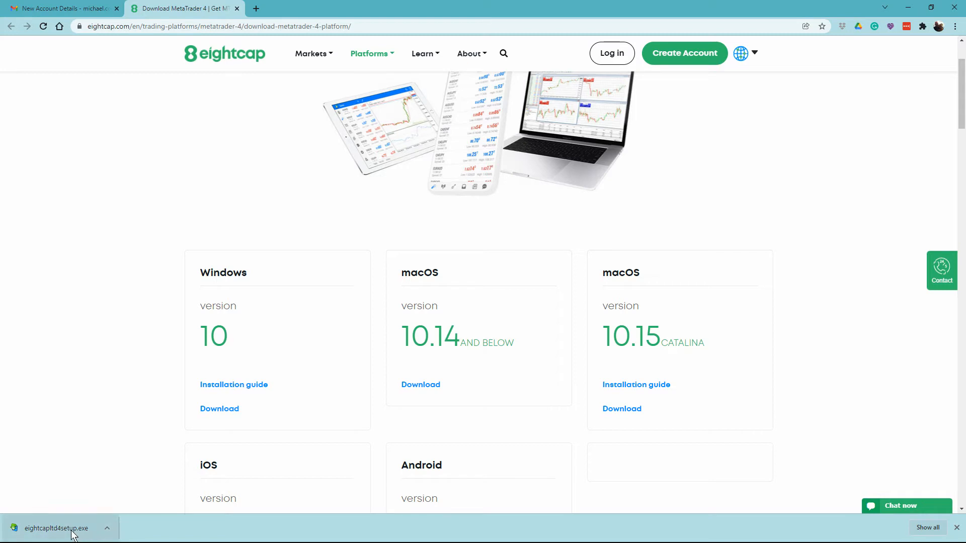
mouse_move(106, 531)
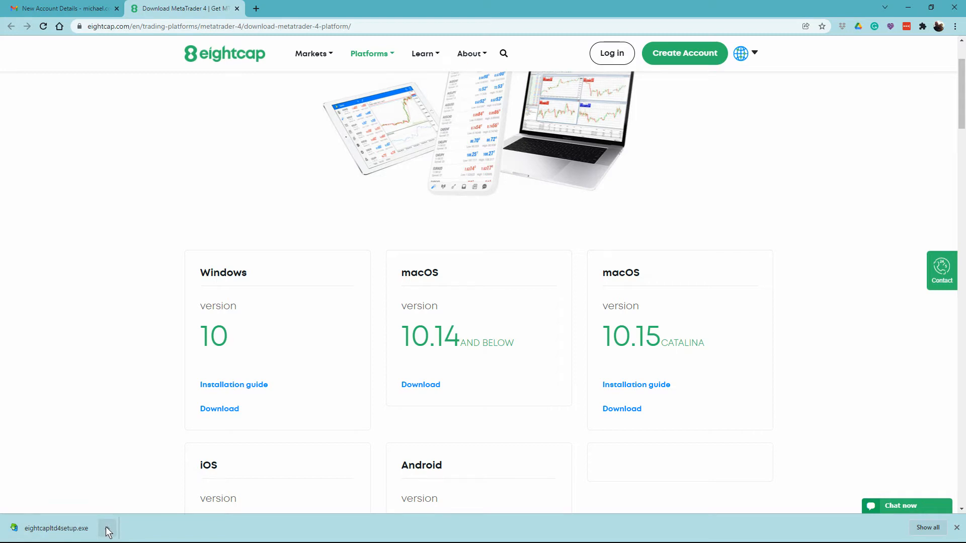
click(106, 532)
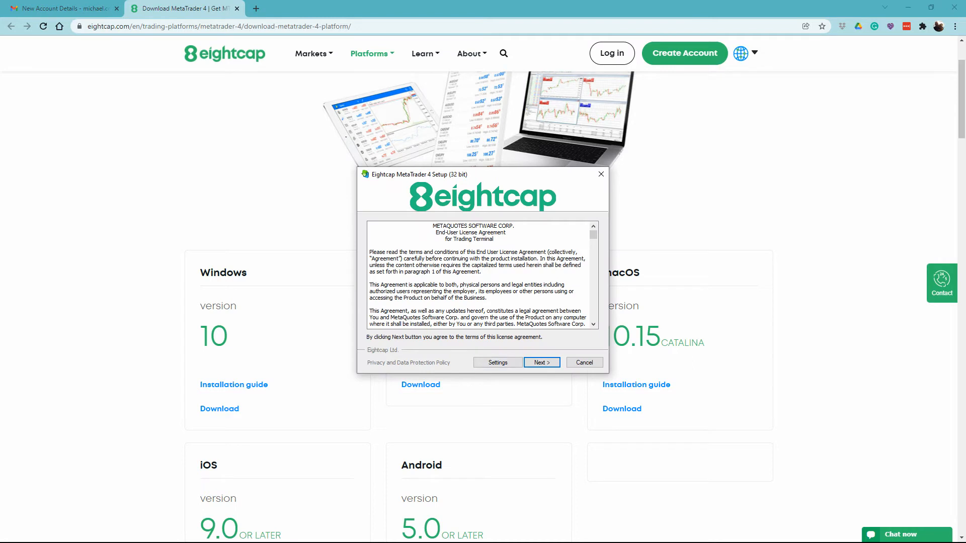
Step: Accept the licence, finish installing, and close the MQL5 User Registration page
click(541, 362)
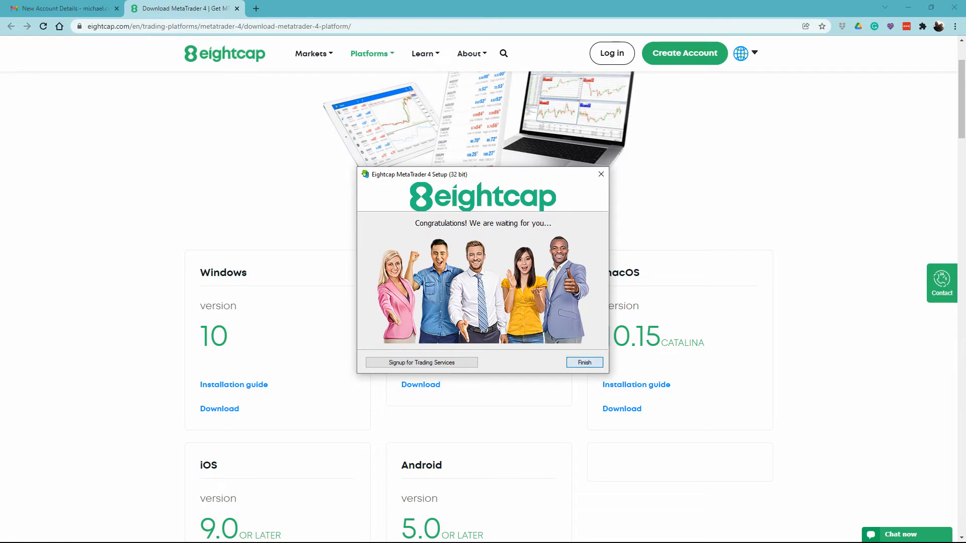
click(584, 362)
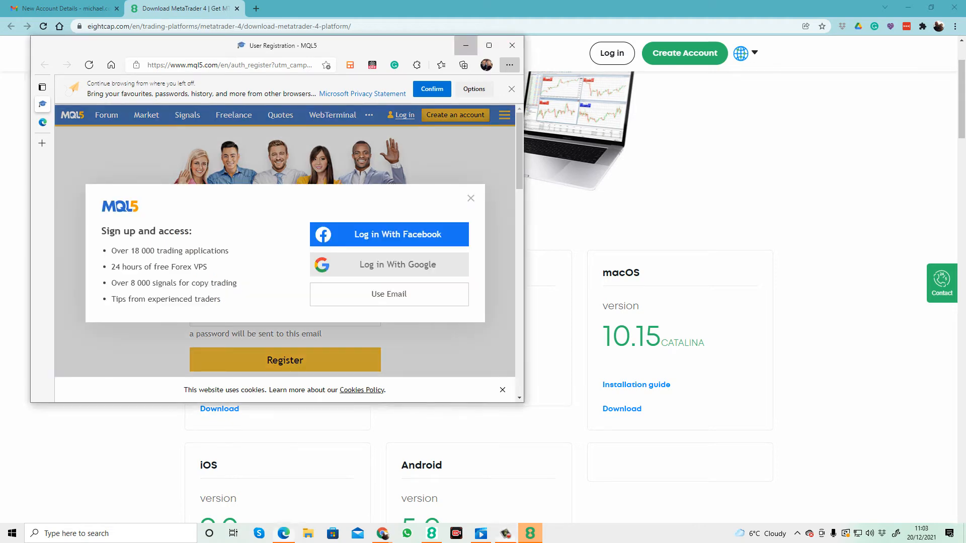
click(510, 45)
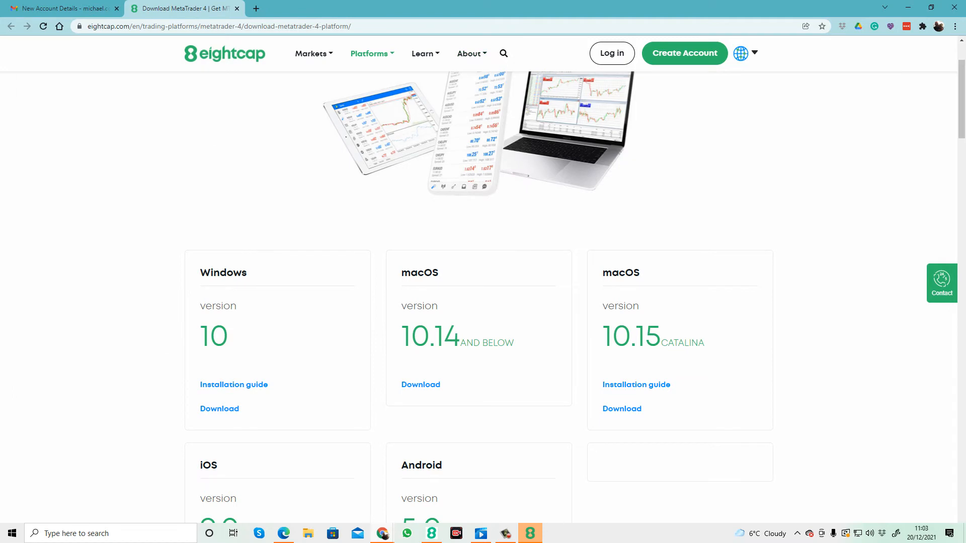
mouse_move(529, 533)
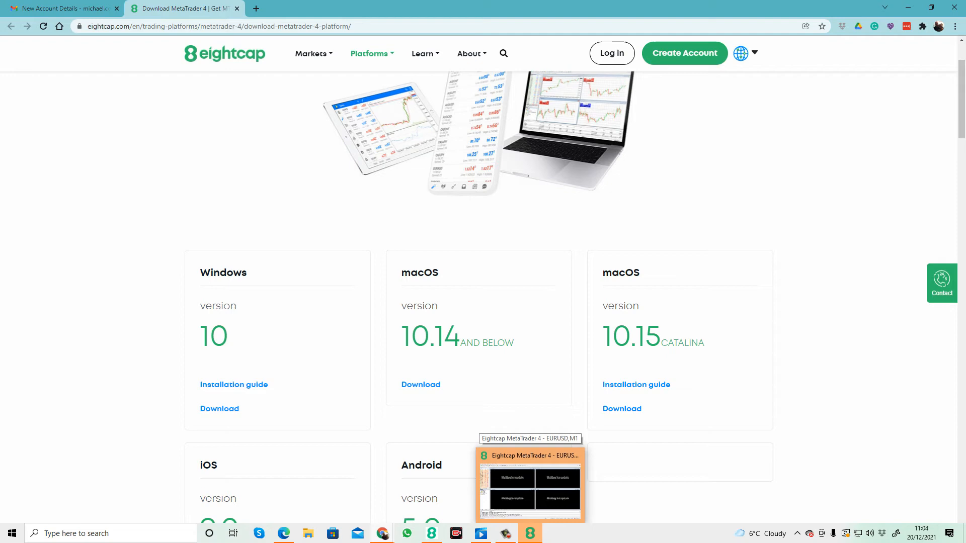
Step: Bring MetaTrader 4 forward and continue with the EightcapLtd-Demo2 trading server
click(529, 487)
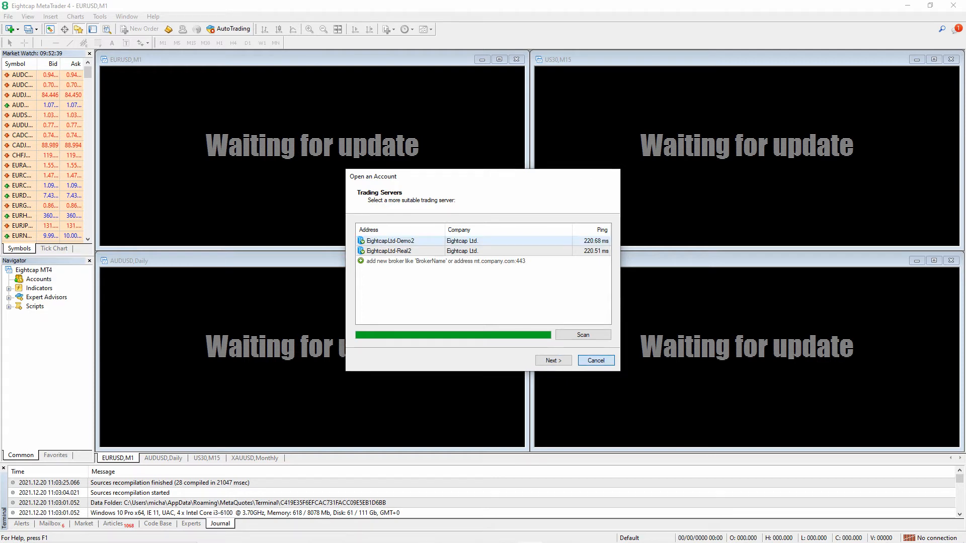
click(551, 360)
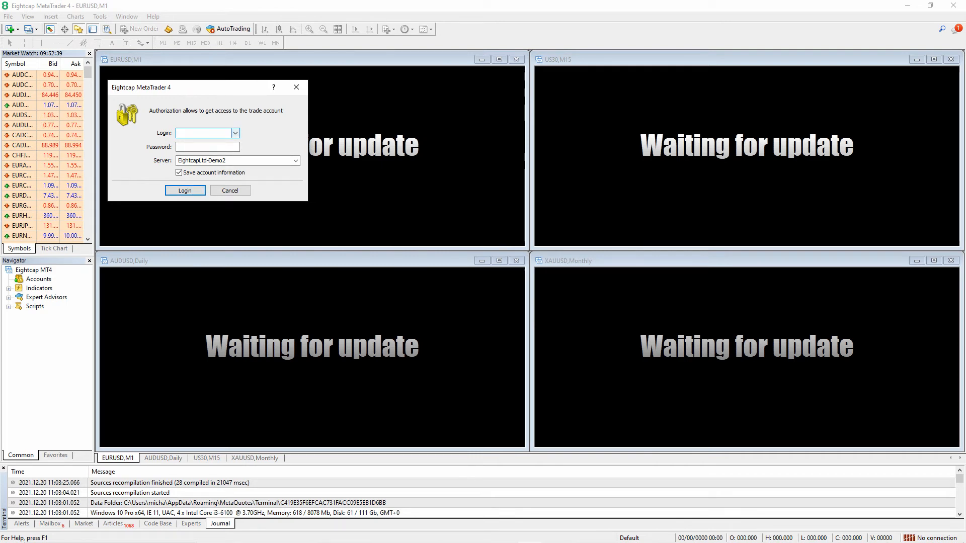
Step: Enter the evaluation account login in the authorization dialog on EightcapLtd-Demo2
click(203, 133)
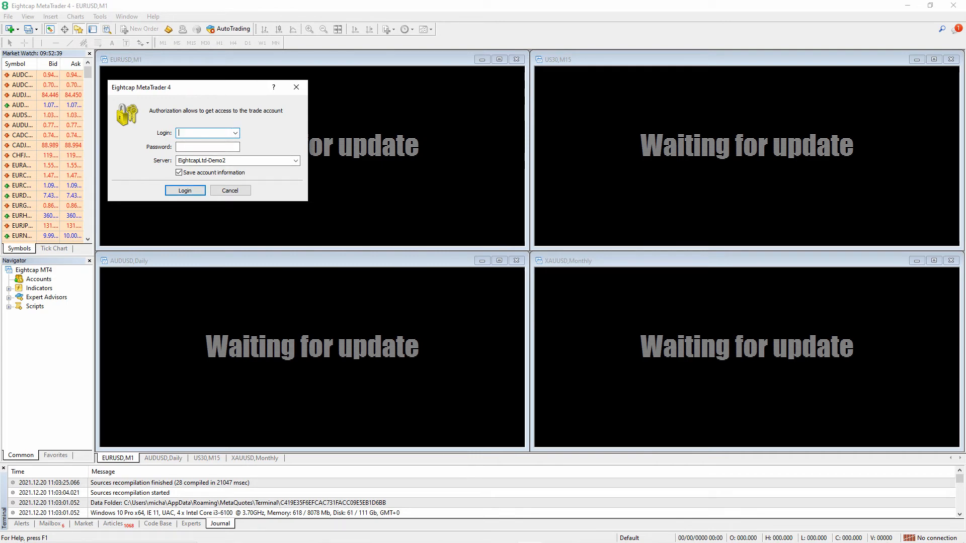
click(184, 190)
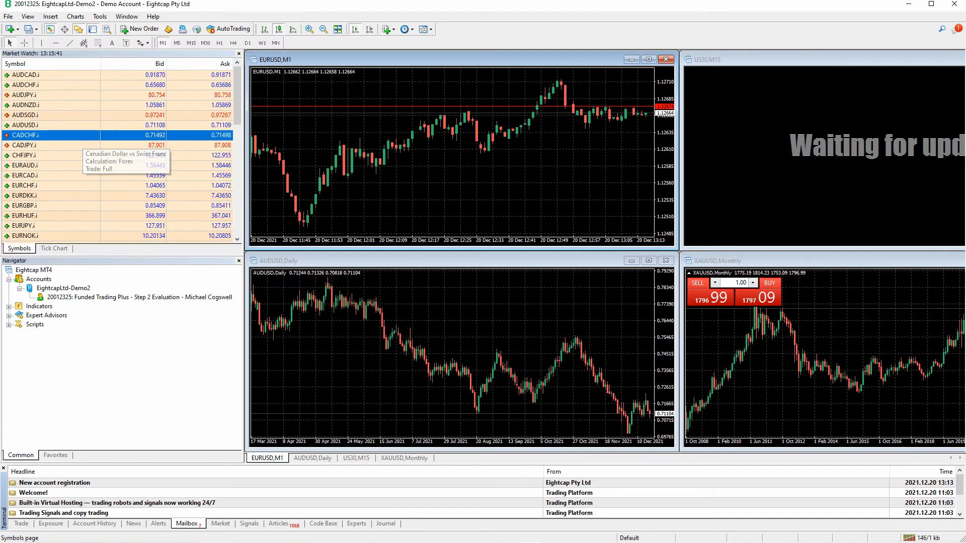
Step: Open the Symbols list from Market Watch and add the Forex pair AUDSGD
right_click(50, 135)
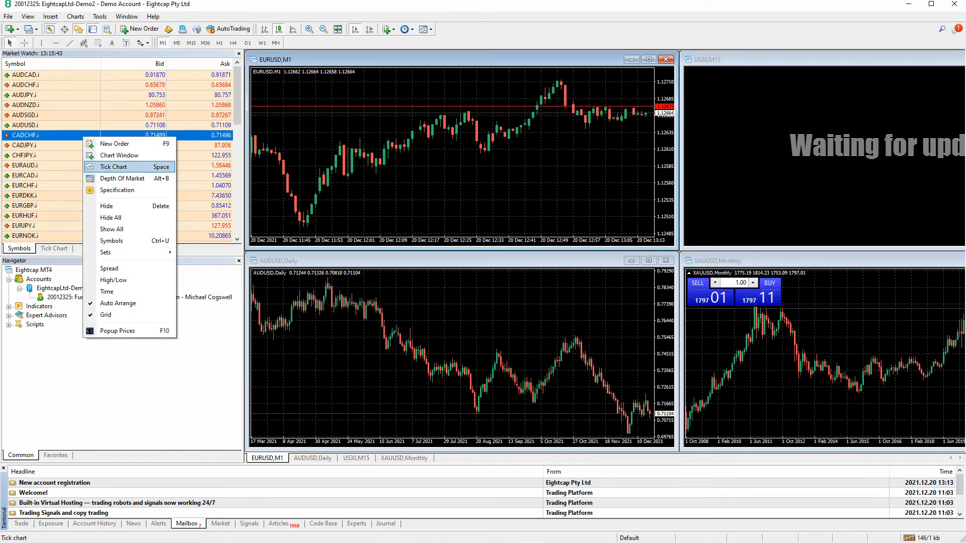
click(112, 241)
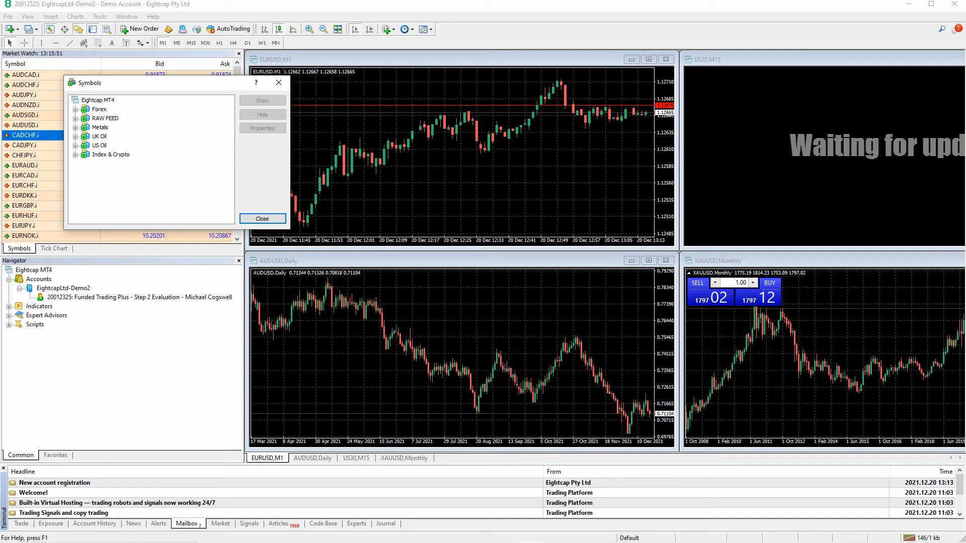
click(75, 109)
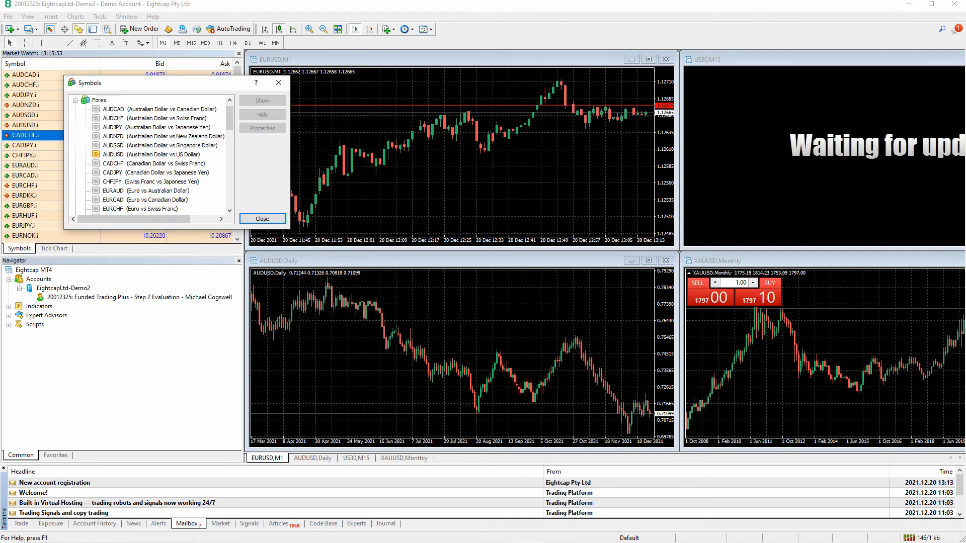
click(159, 145)
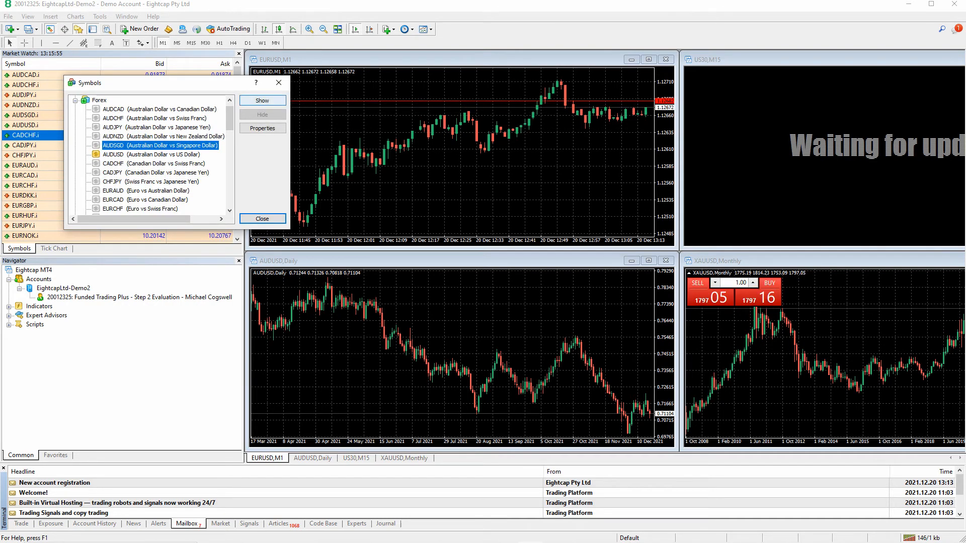
click(261, 114)
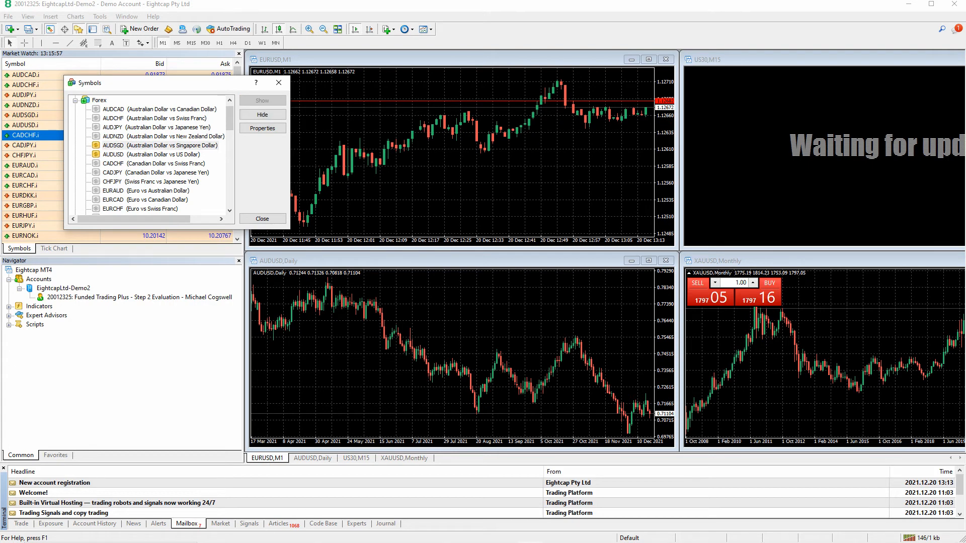
Step: Expand the Index & Crypto group and add VIX.p to Market Watch
click(75, 100)
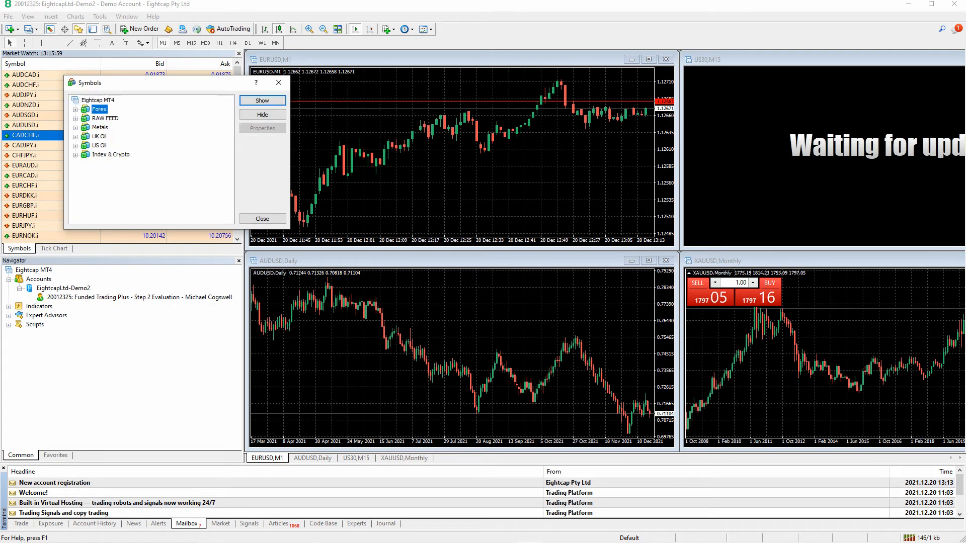
click(75, 154)
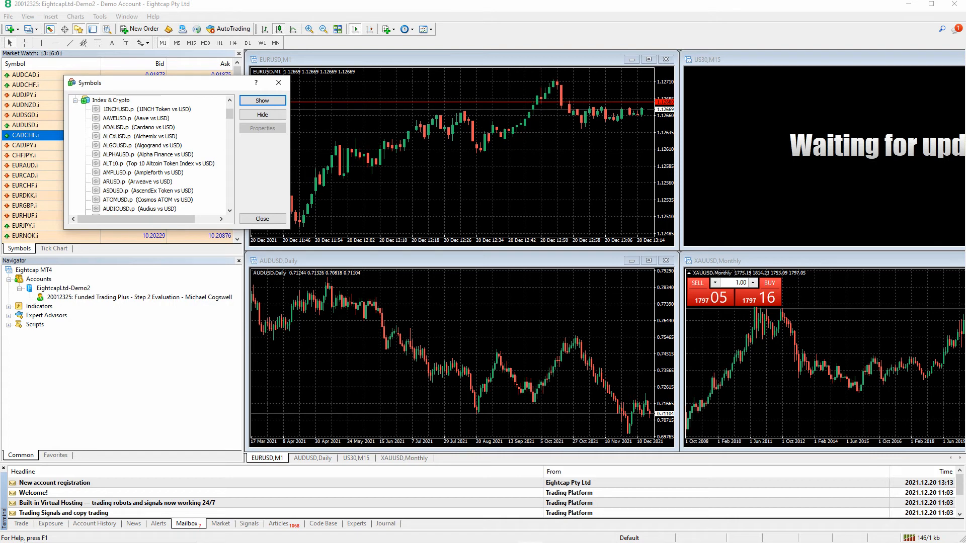
scroll(down, 3)
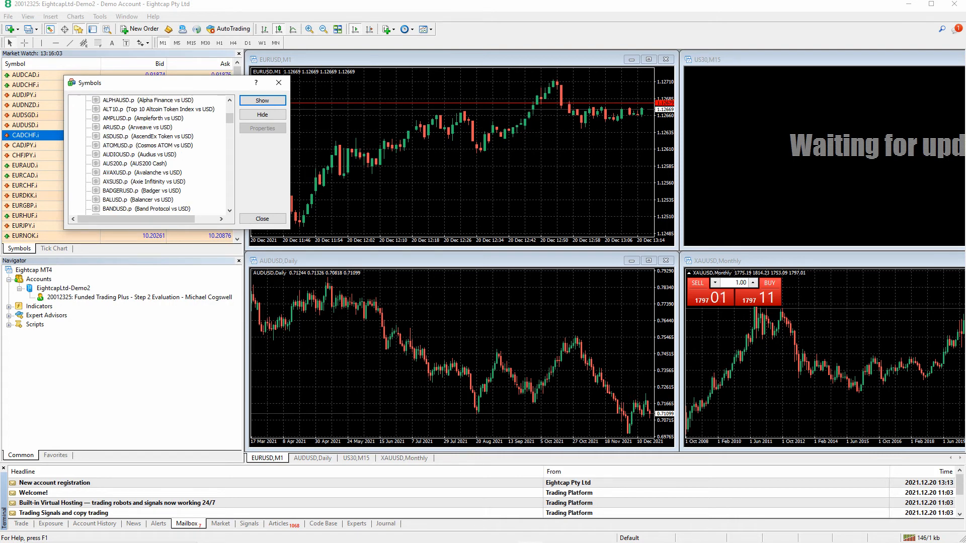
scroll(down, 3)
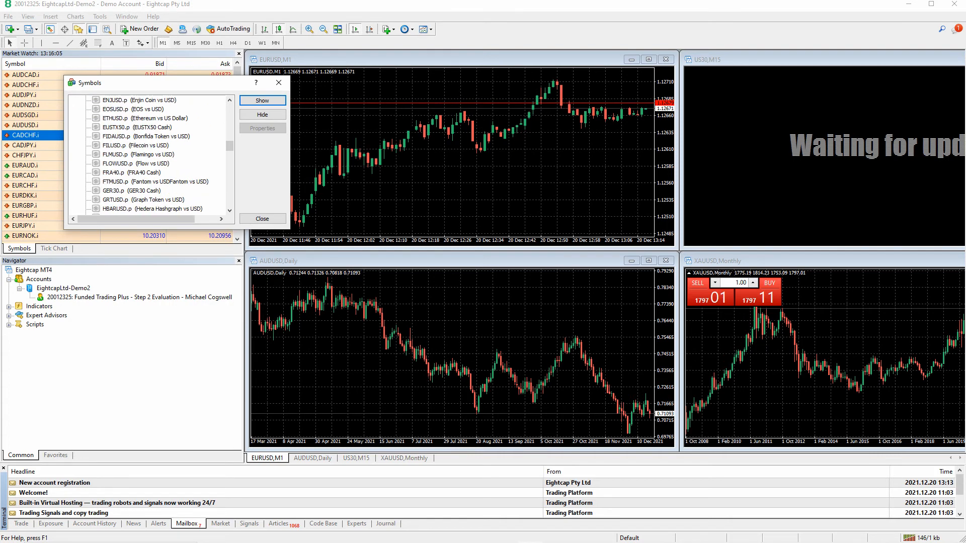
scroll(down, 3)
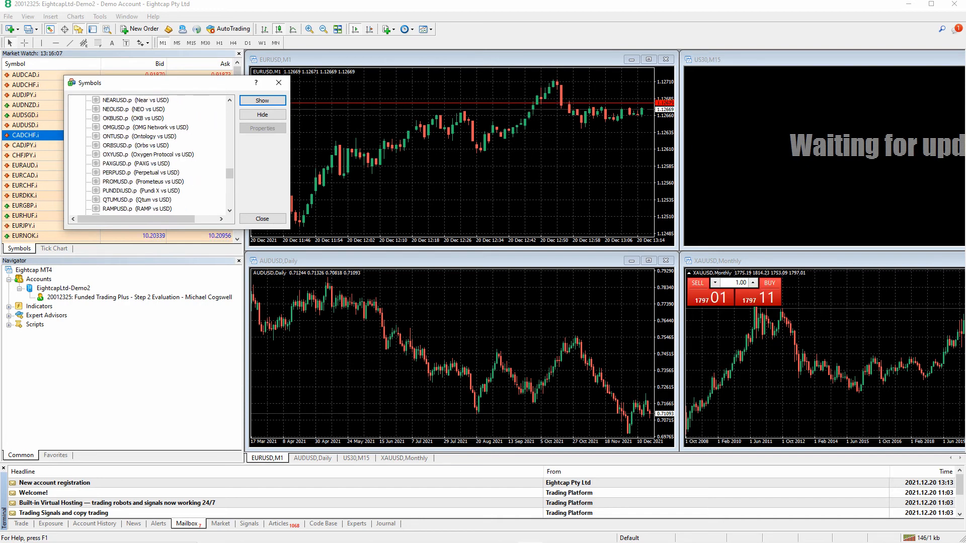
scroll(down, 3)
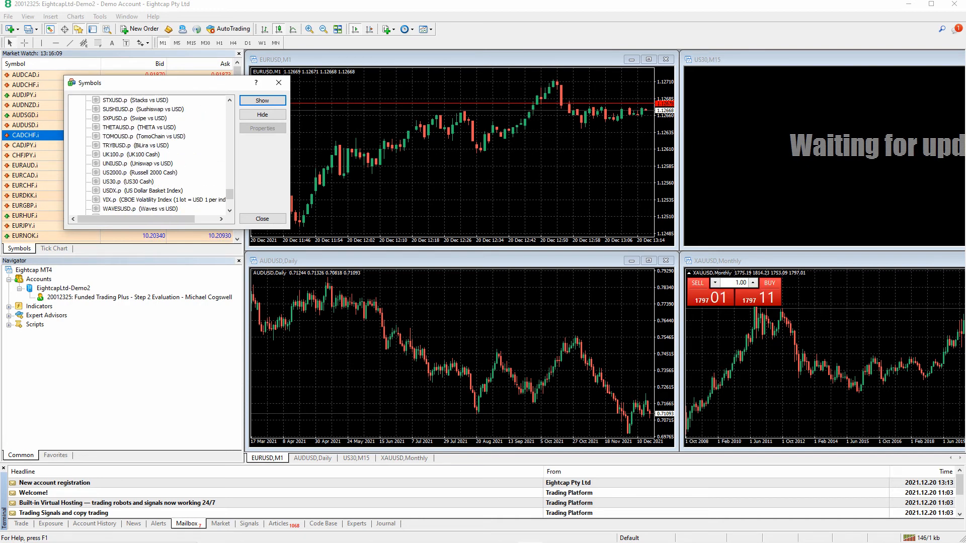
scroll(down, 3)
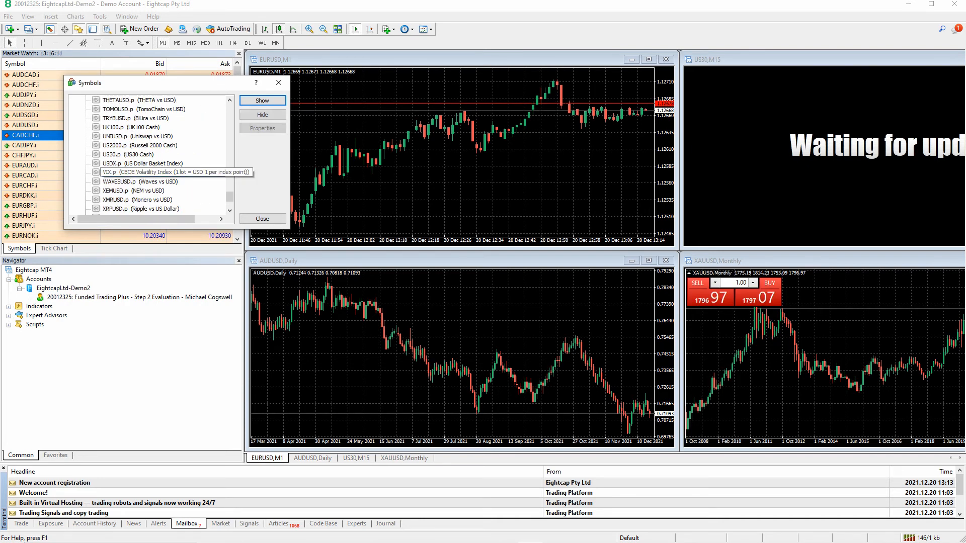
click(163, 172)
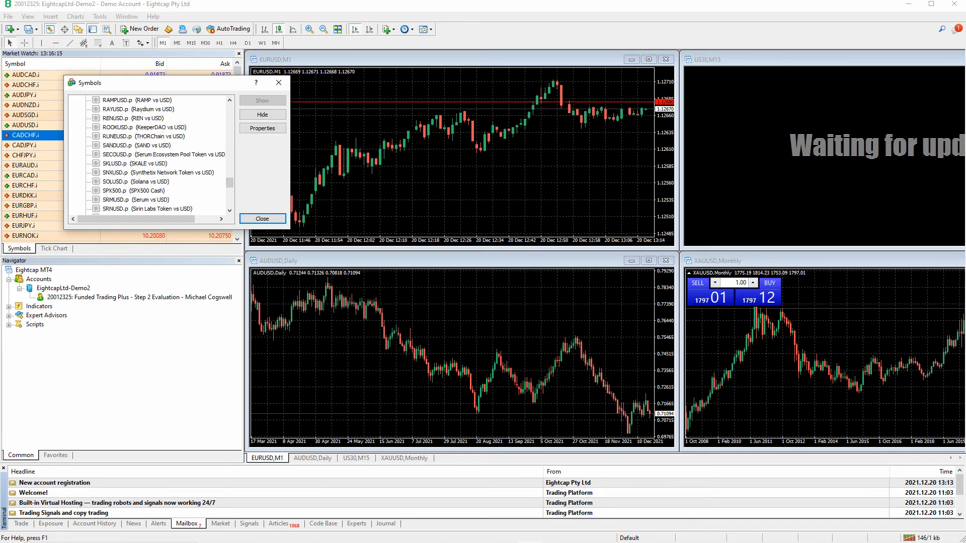
scroll(down, 3)
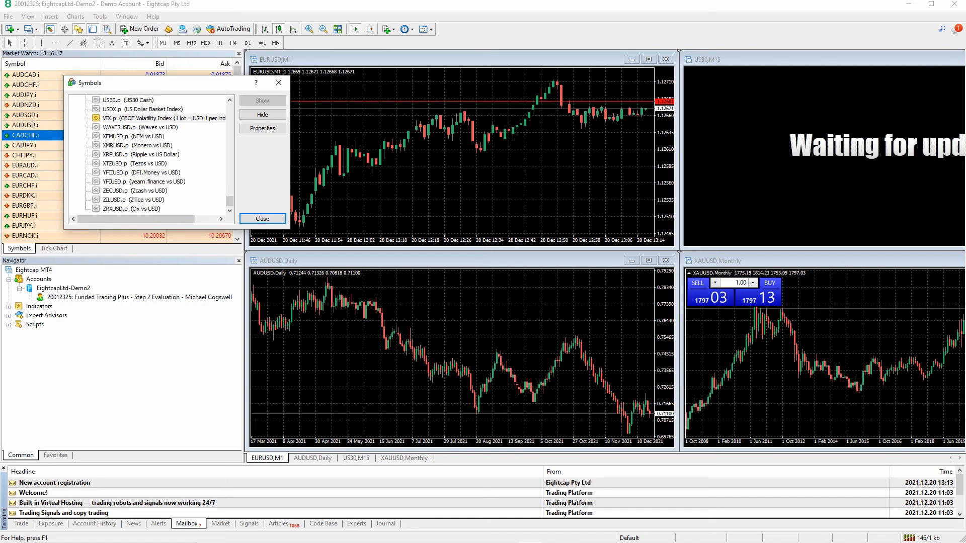
scroll(up, 3)
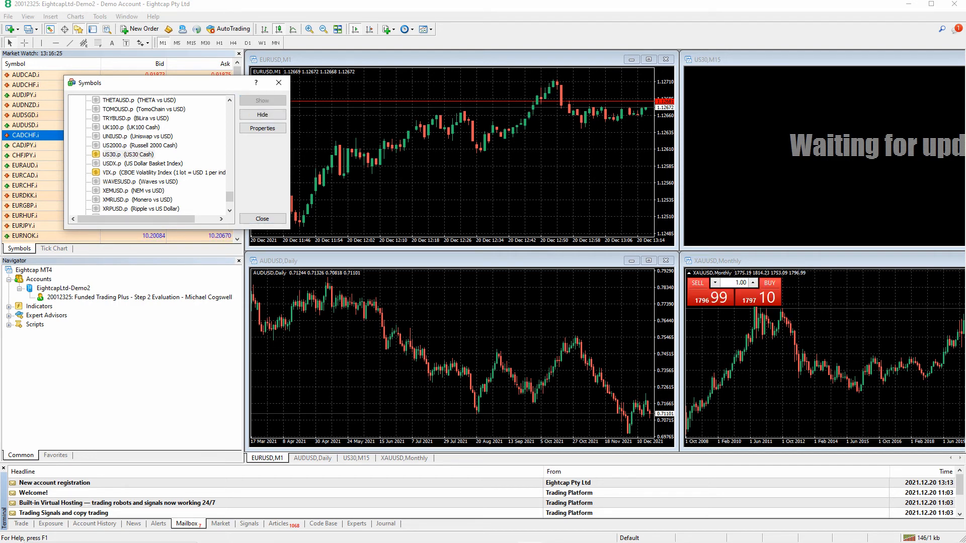
Step: Add the US2000.p and NDX100.p indices to Market Watch
click(140, 146)
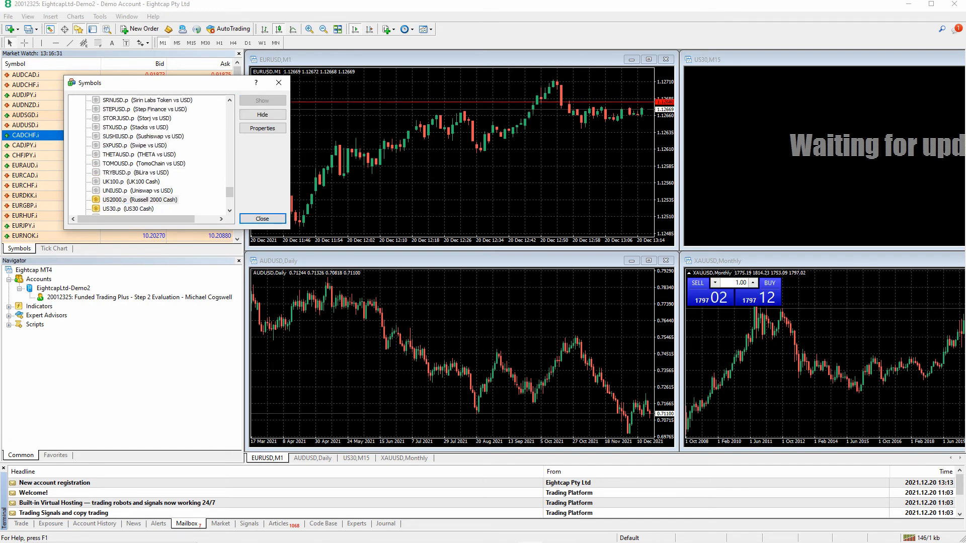
scroll(up, 3)
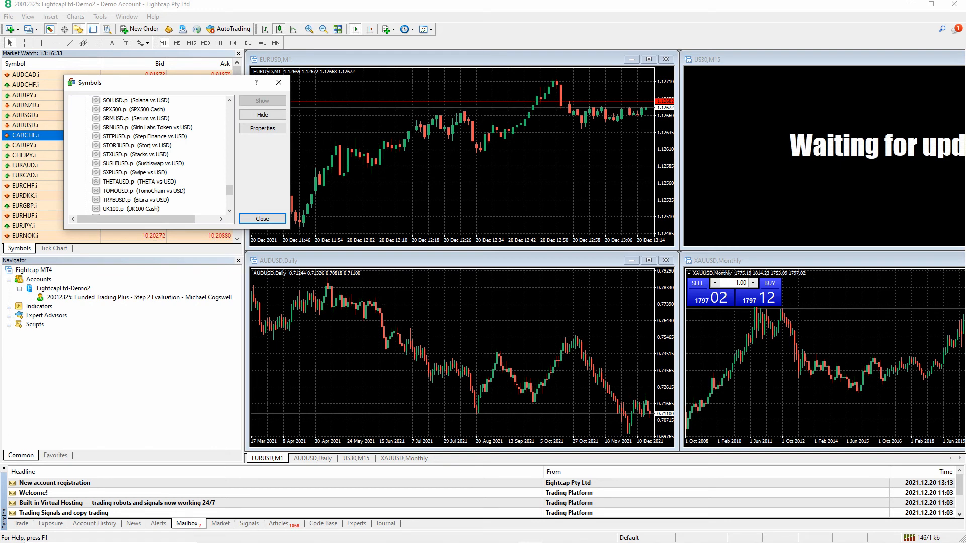
scroll(up, 3)
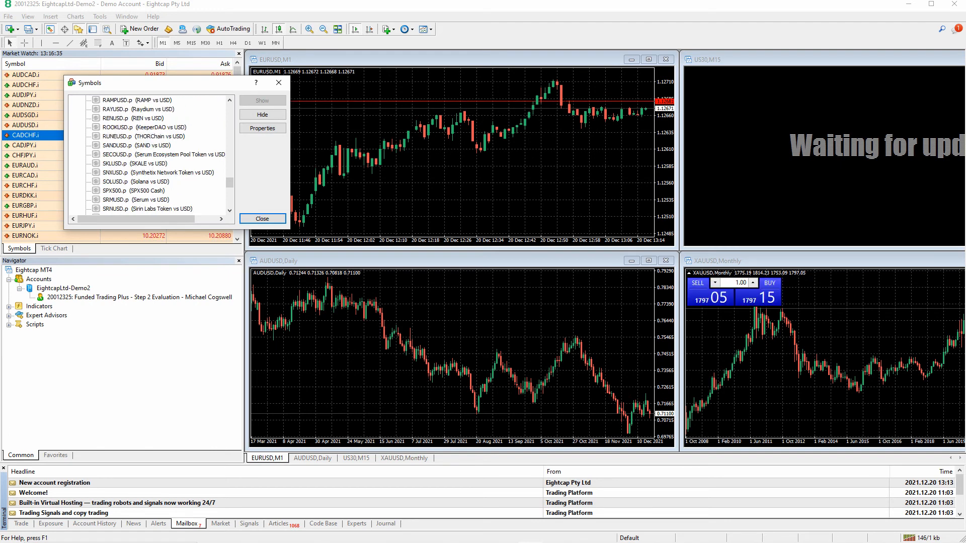
scroll(up, 3)
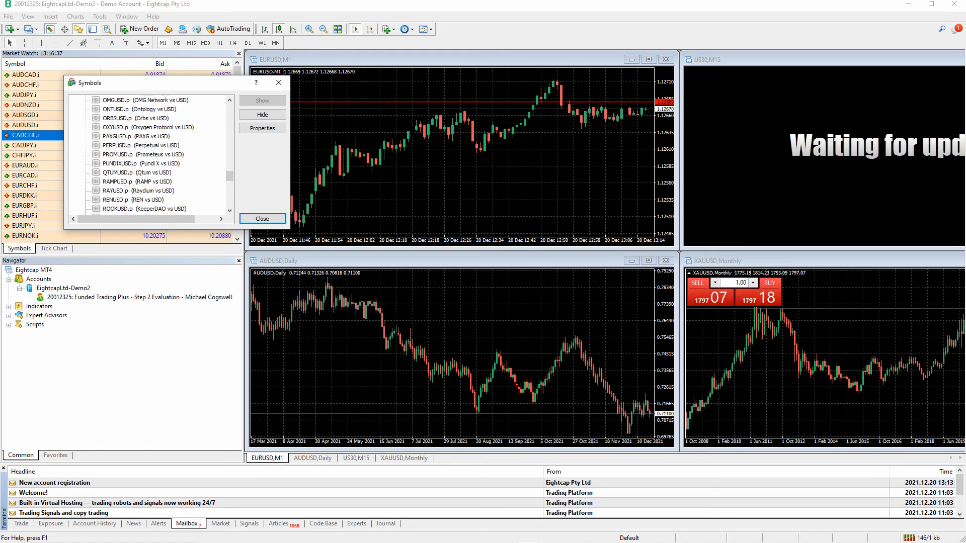
scroll(up, 3)
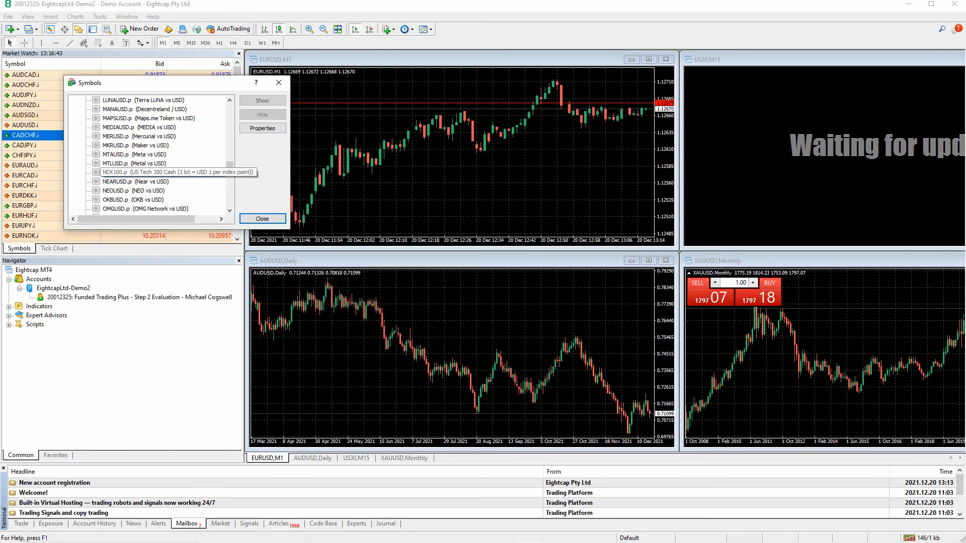
click(147, 172)
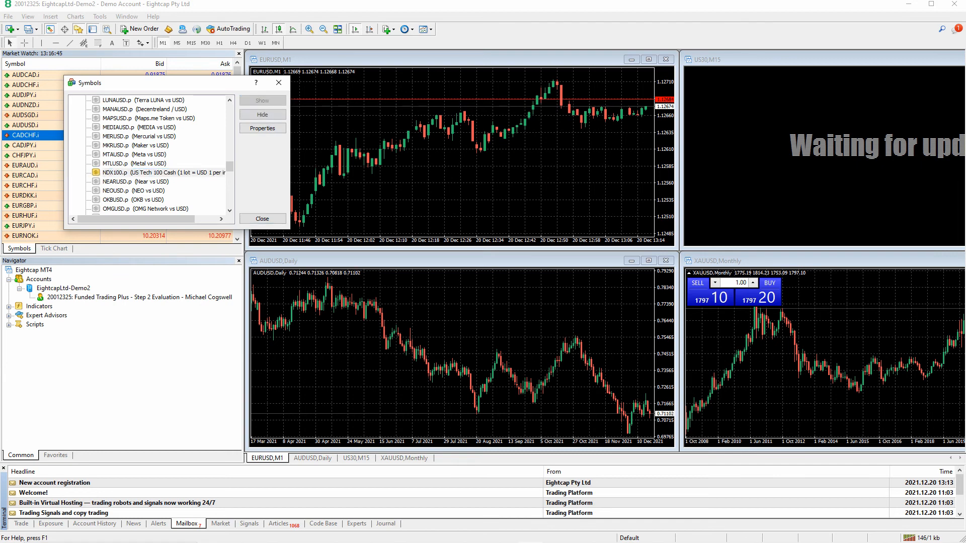
Step: Add GER30.p to Market Watch and close the Symbols list
scroll(up, 3)
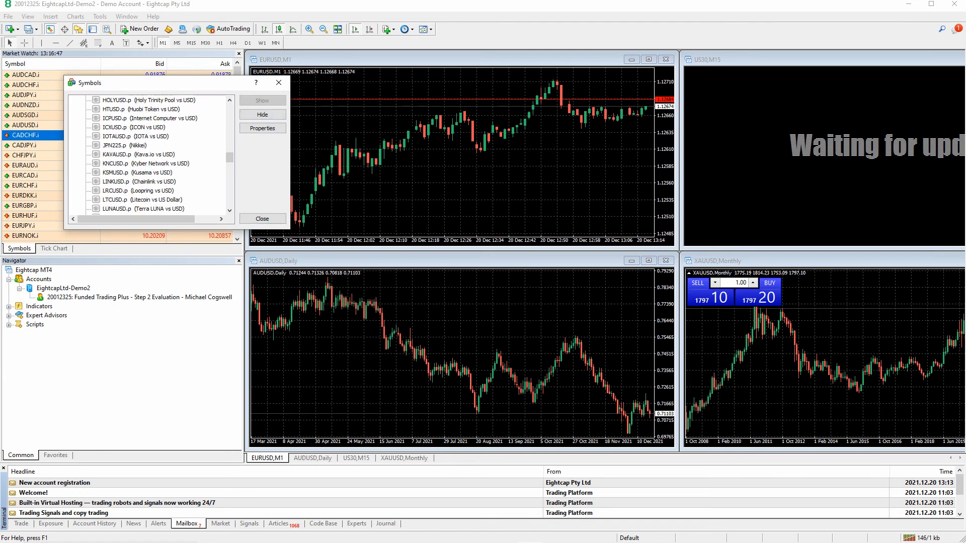
scroll(up, 3)
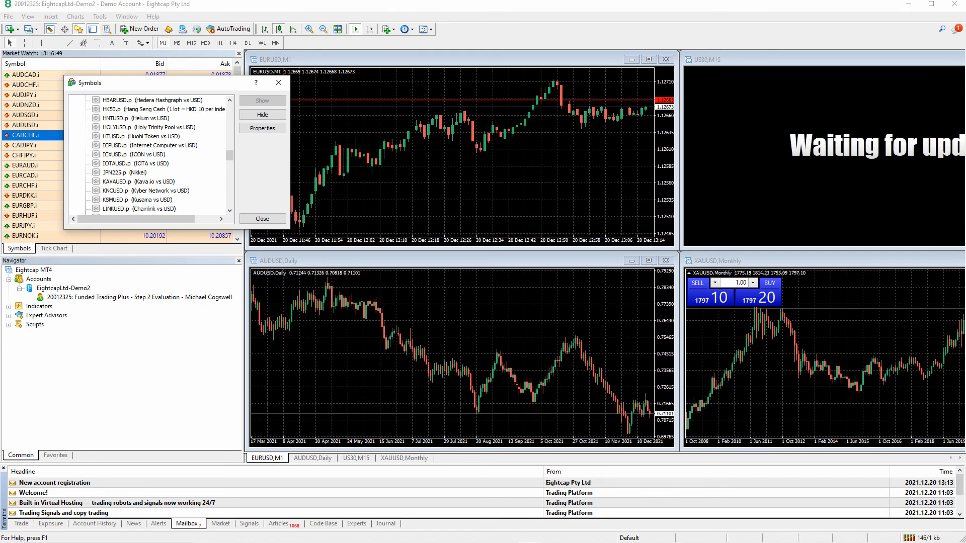
scroll(up, 3)
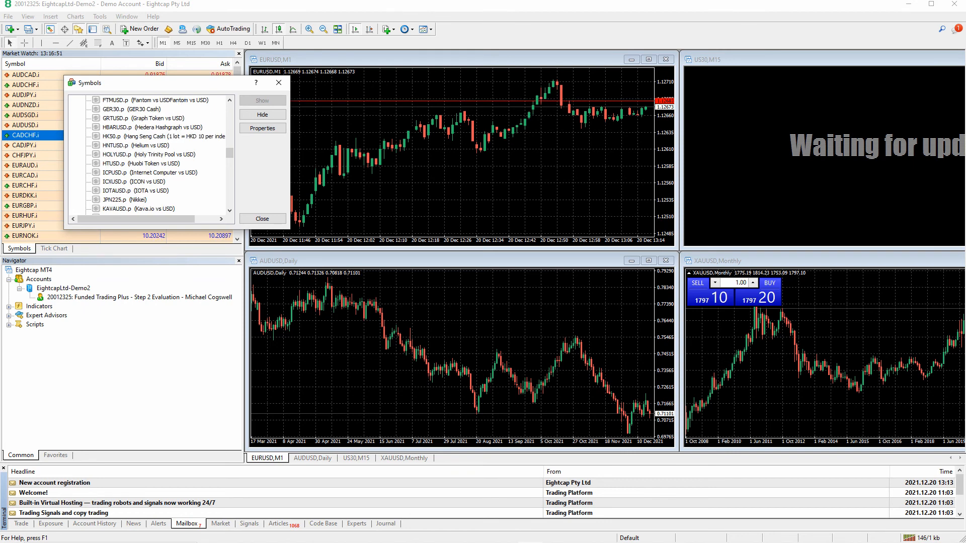
mouse_move(135, 136)
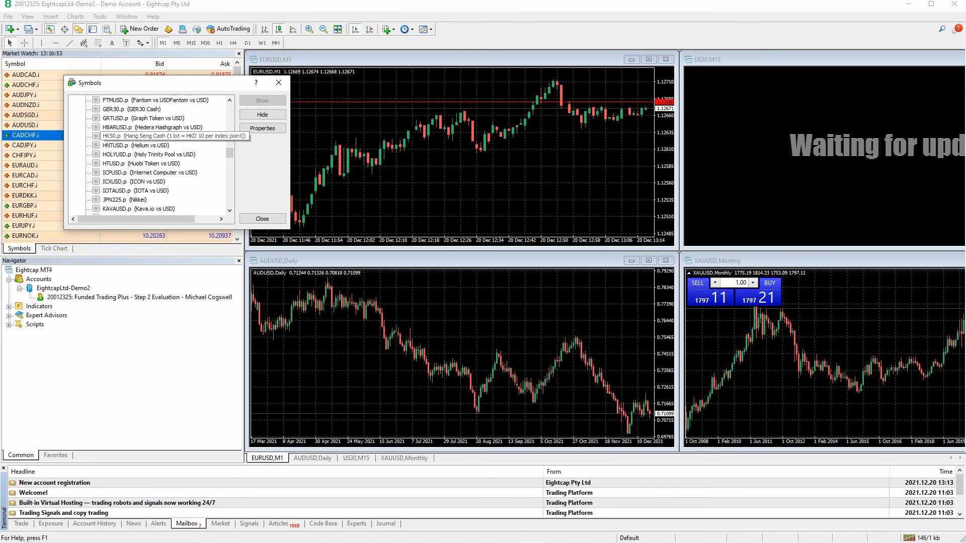
scroll(up, 3)
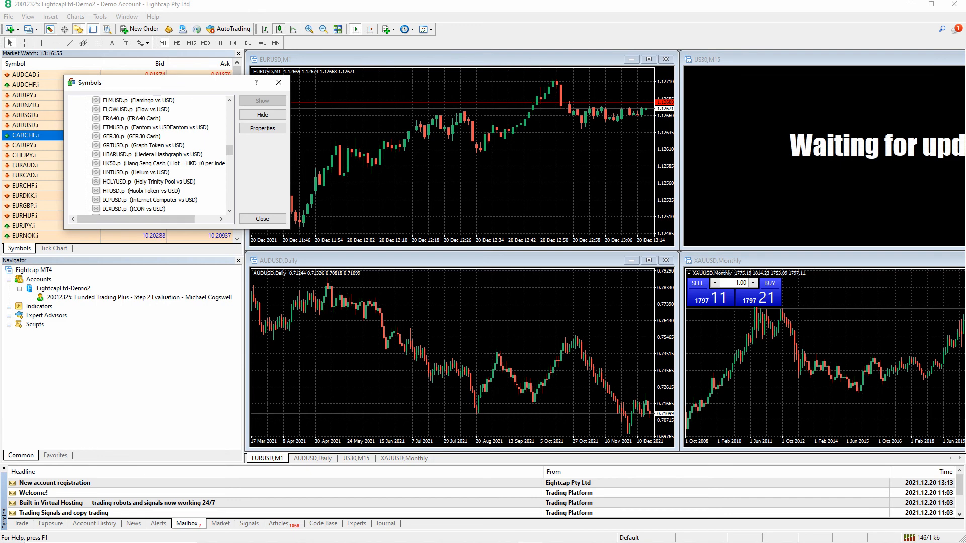
click(131, 136)
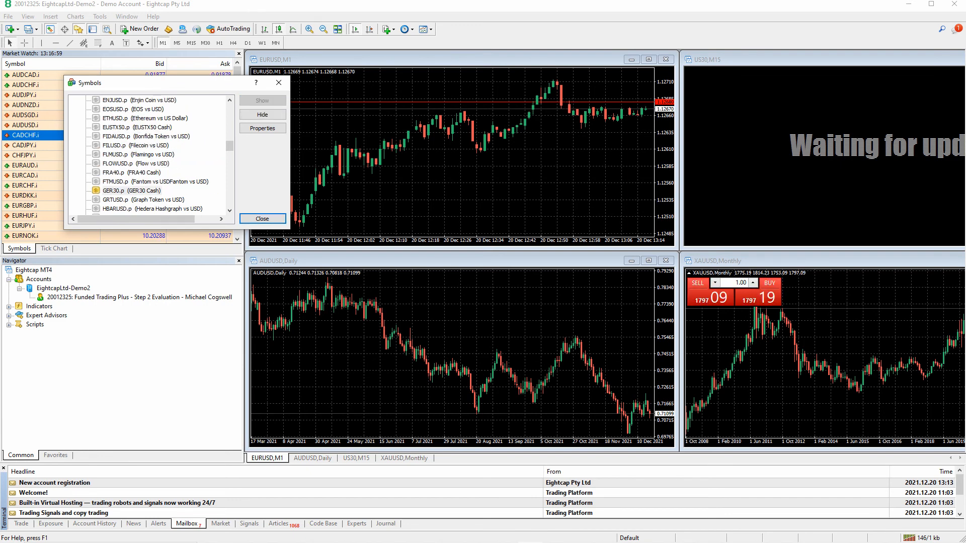
scroll(up, 3)
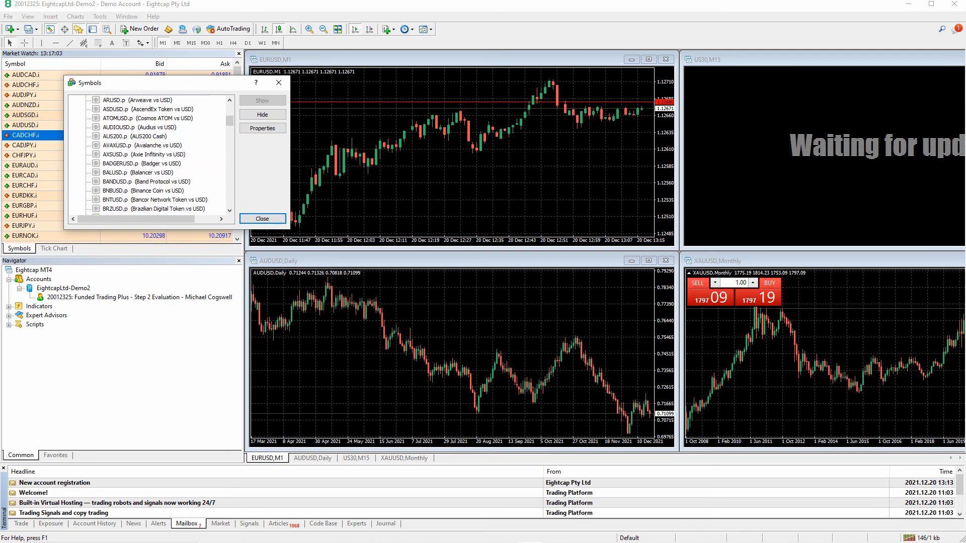
click(261, 219)
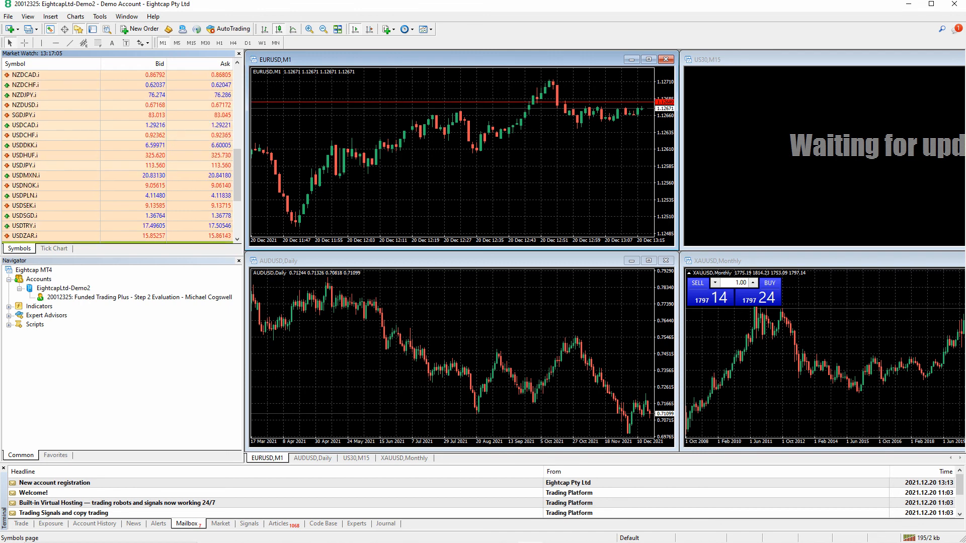